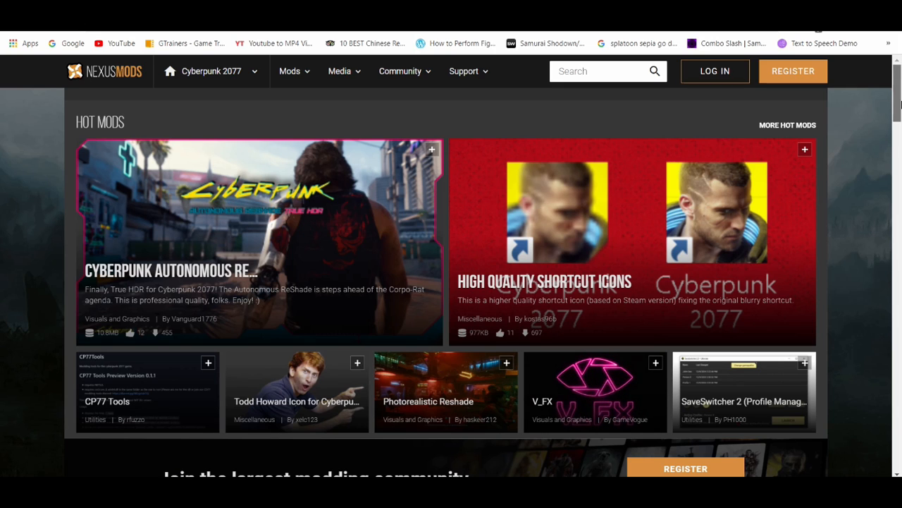
Scroll through the True HDR mod's description and installation notes
scroll("down", 3)
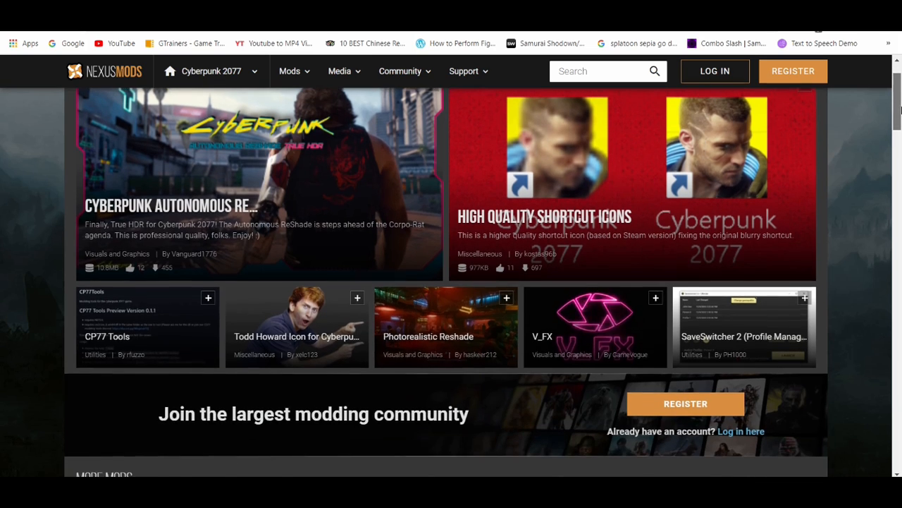
scroll("up", 3)
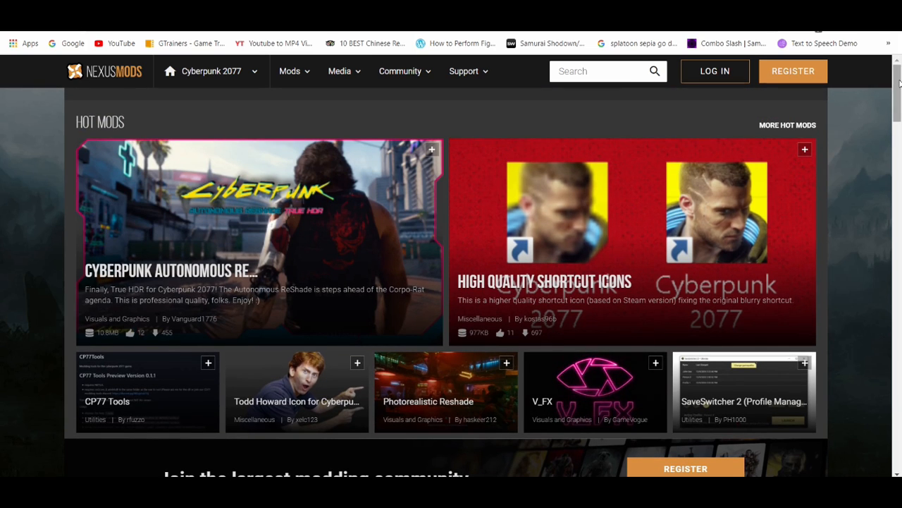
scroll("down", 3)
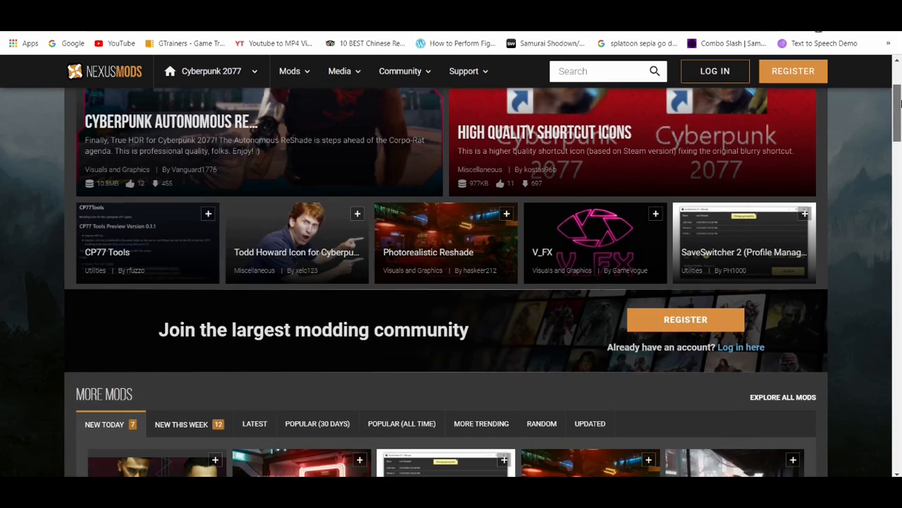
scroll("down", 3)
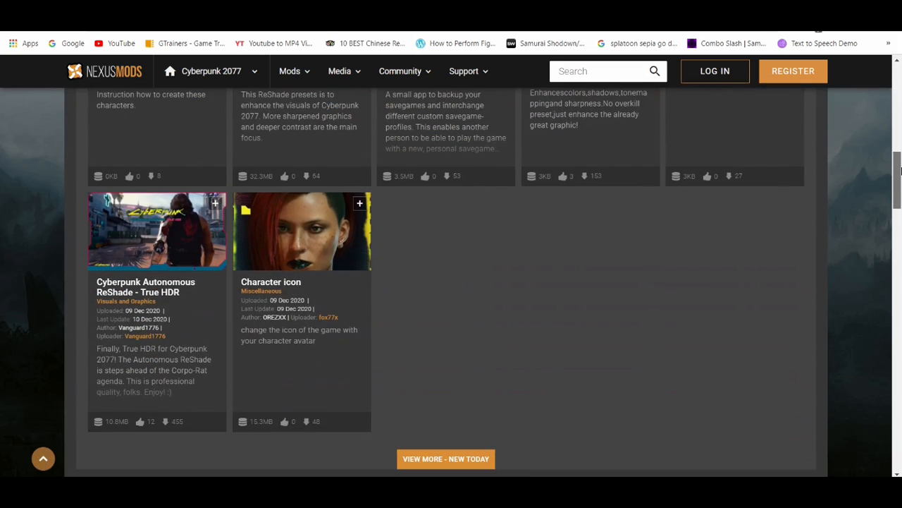
scroll("up", 3)
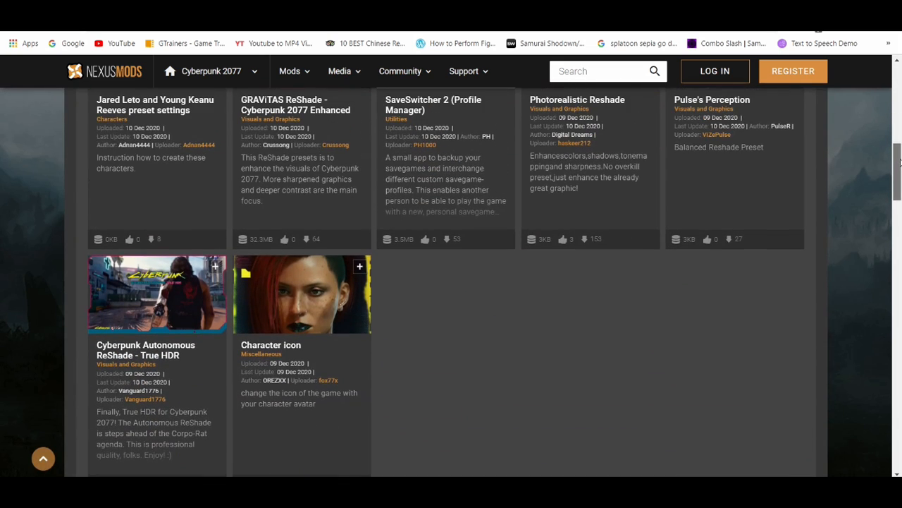
scroll("up", 3)
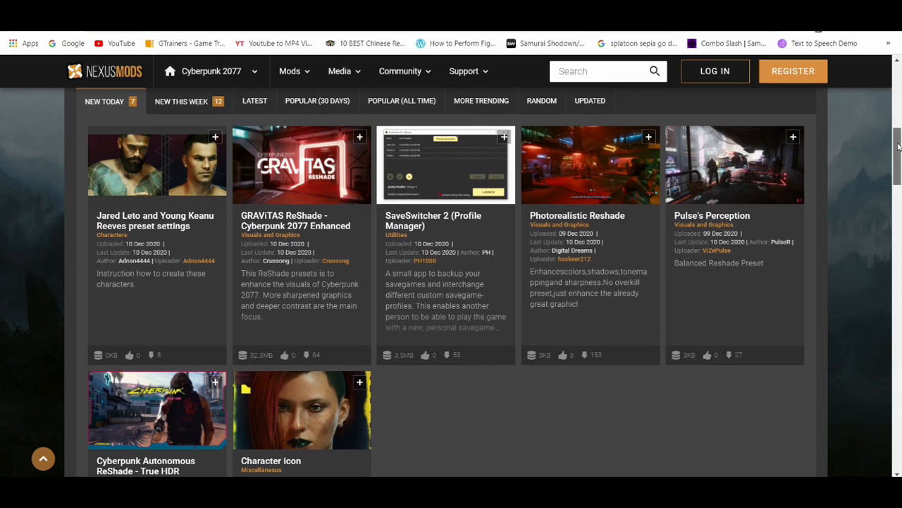
scroll("down", 3)
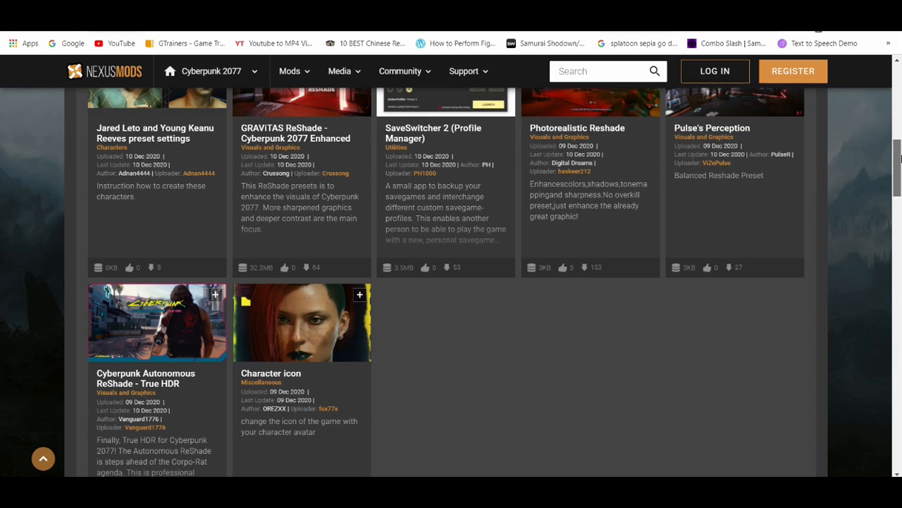
scroll("down", 3)
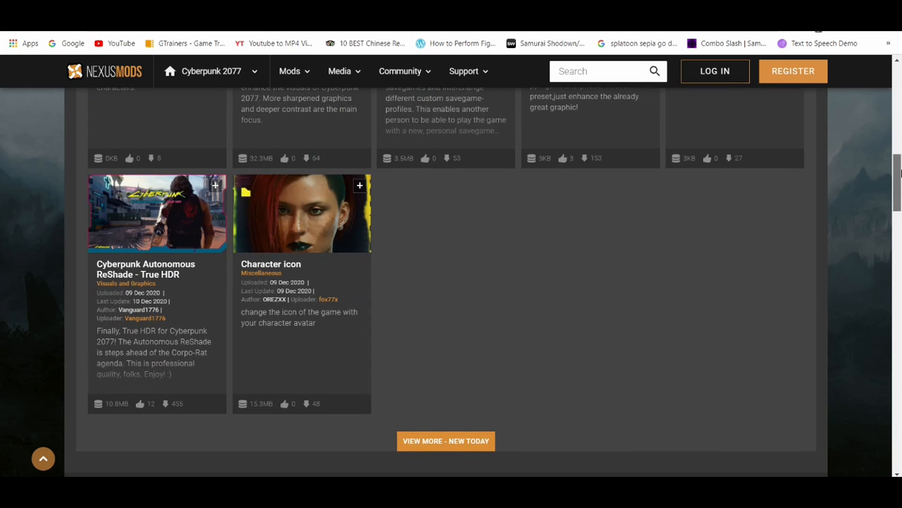
scroll("up", 3)
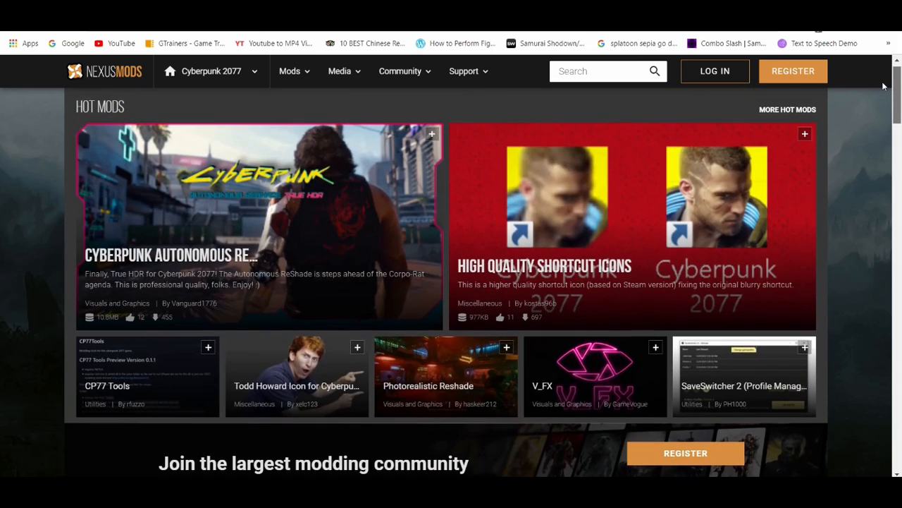
mouse_move(523, 189)
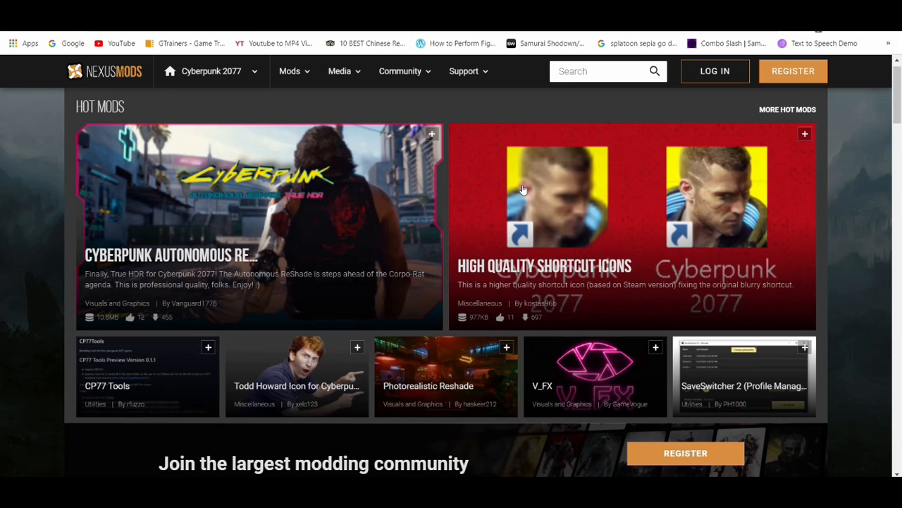
mouse_move(274, 197)
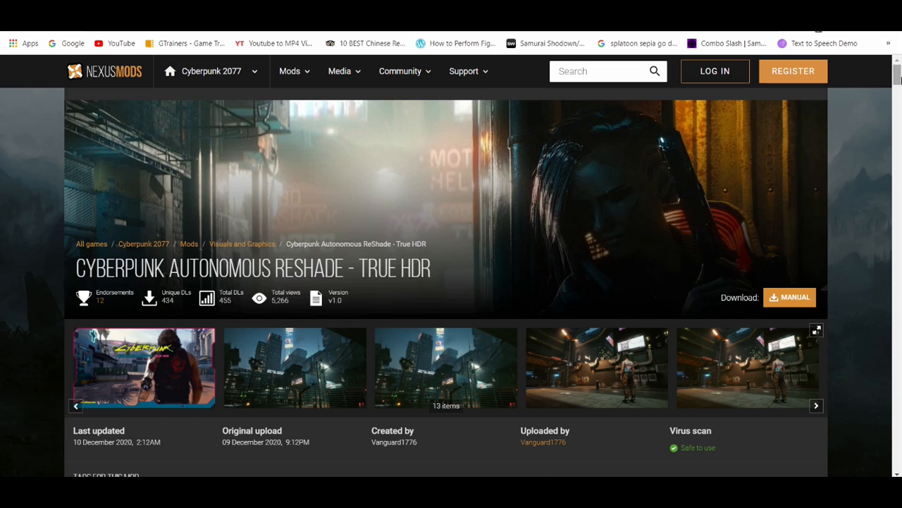
scroll("down", 3)
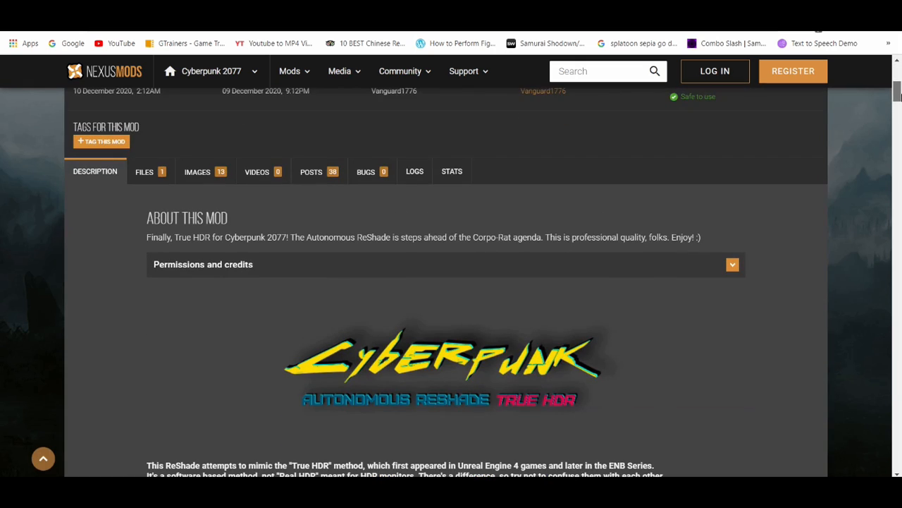
scroll("down", 3)
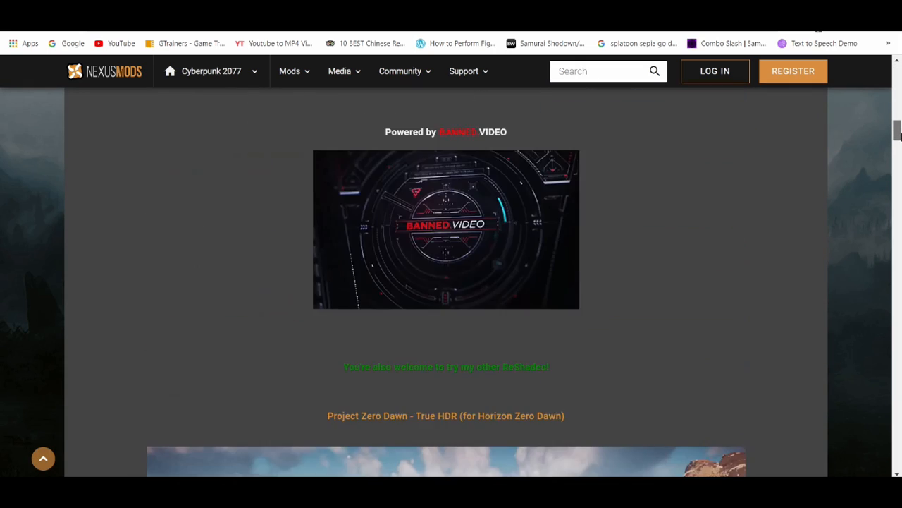
scroll("down", 3)
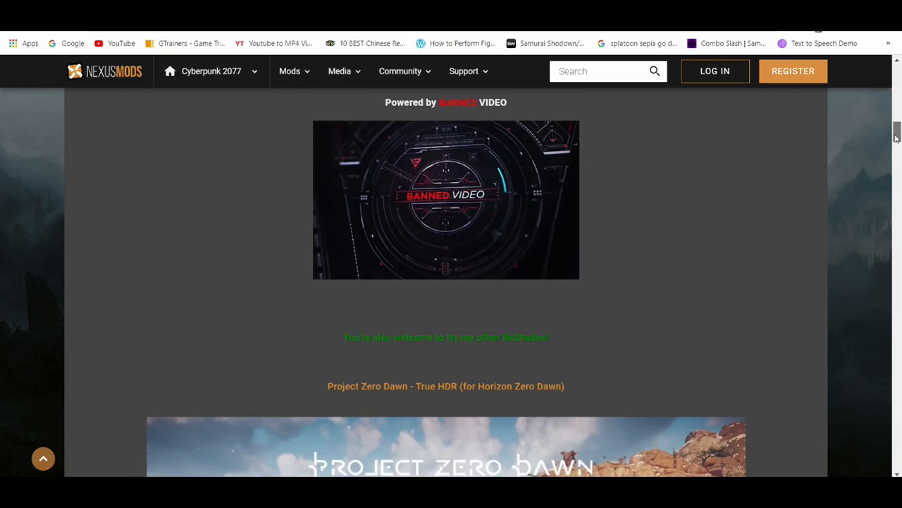
scroll("up", 3)
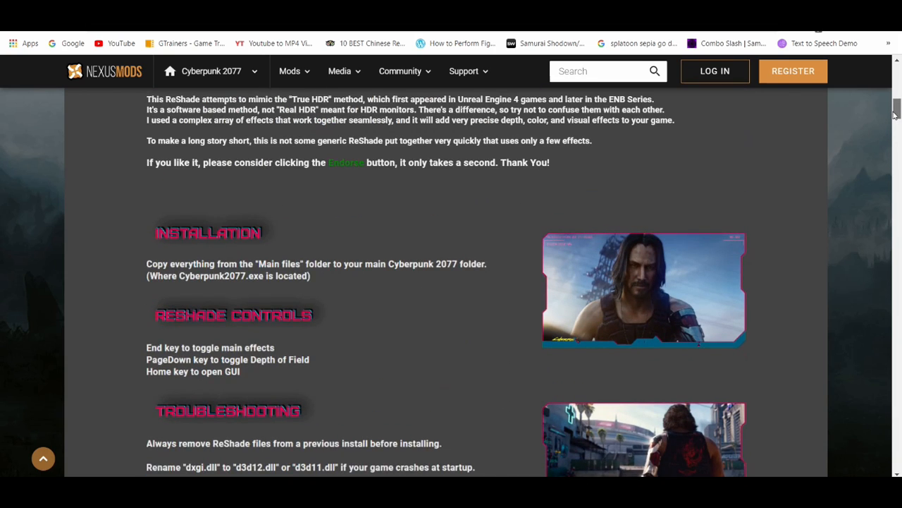
scroll("up", 3)
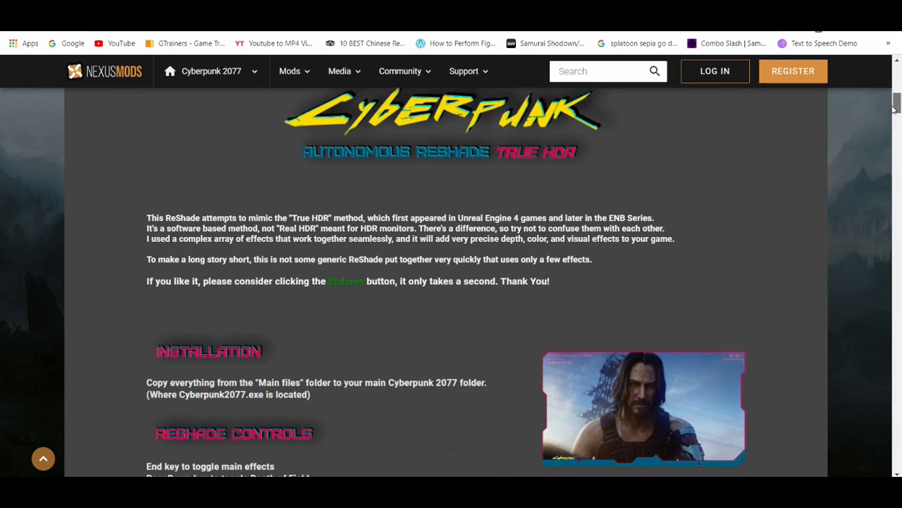
scroll("down", 3)
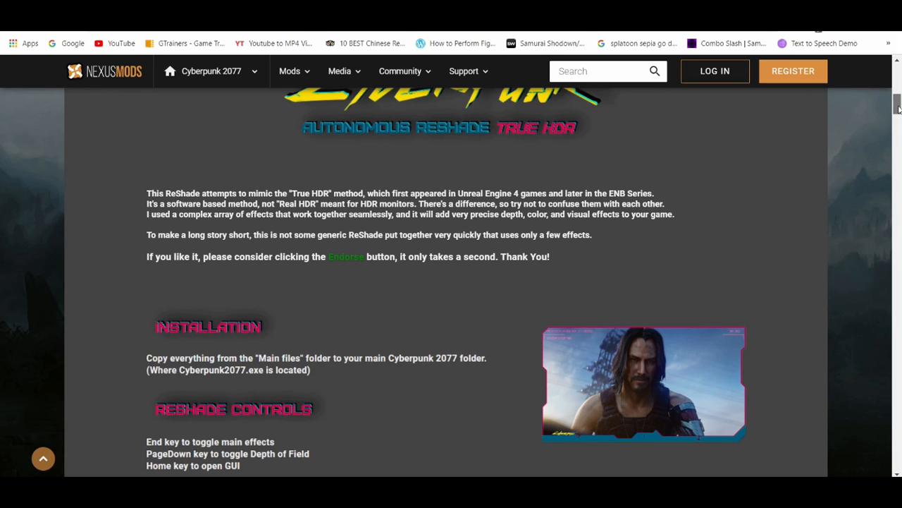
scroll("up", 3)
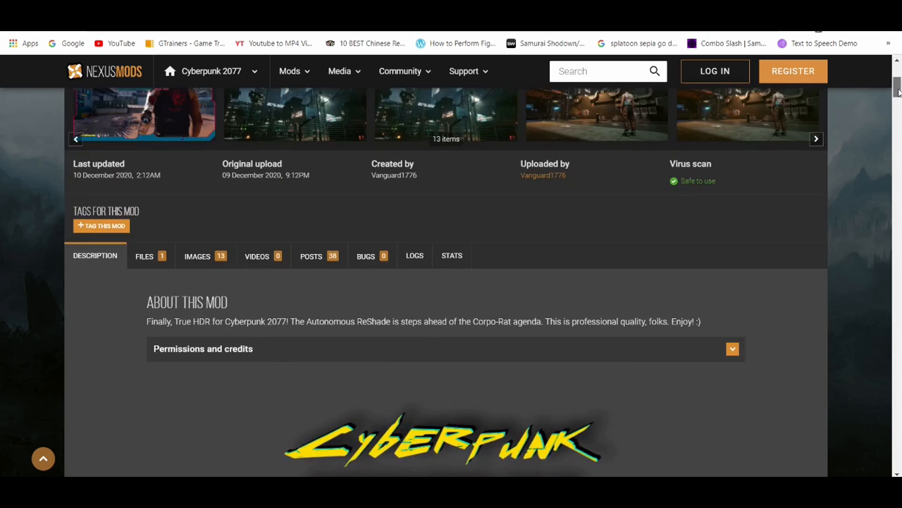
Open the Files tab and reach the download page for the True HDR v1.0 zip (10.8MB)
left_click(144, 255)
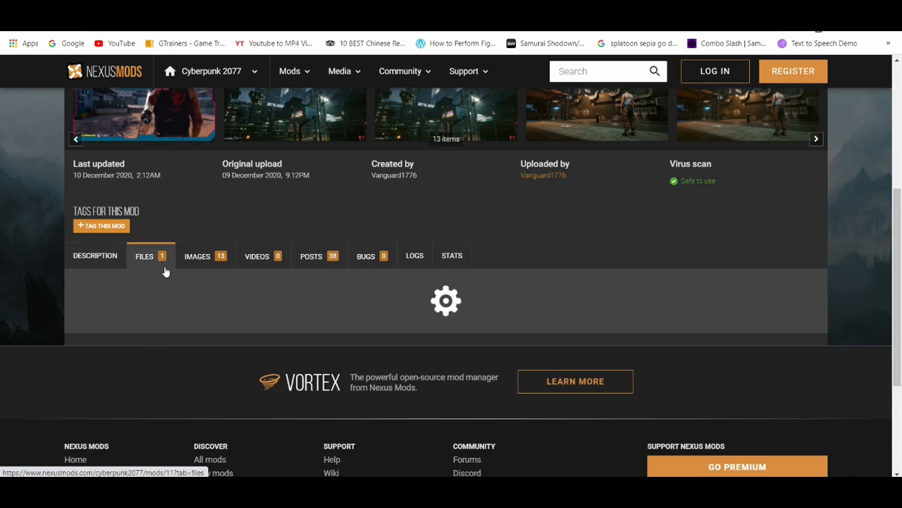
left_click(144, 256)
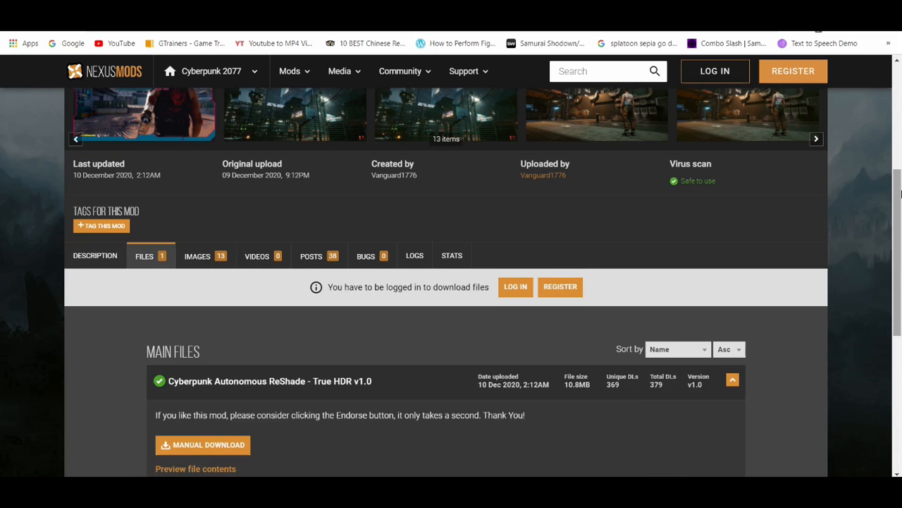
scroll("down", 3)
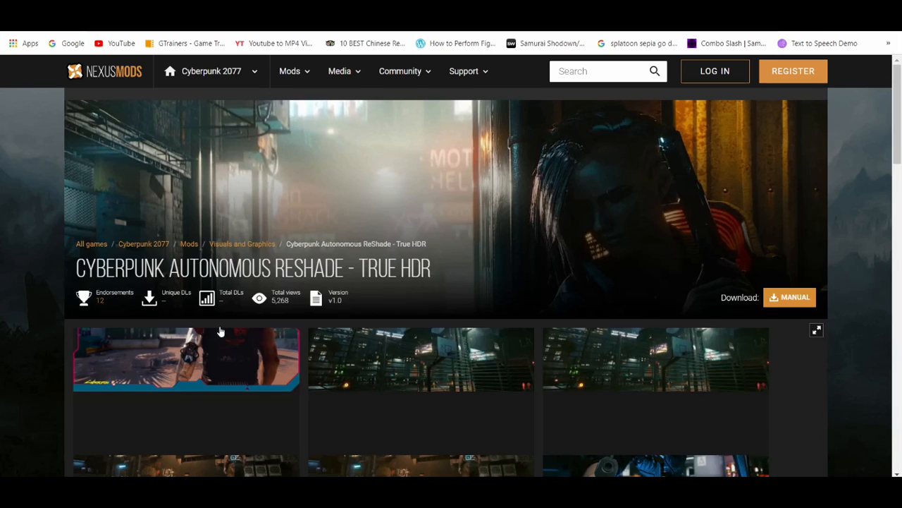
left_click(789, 297)
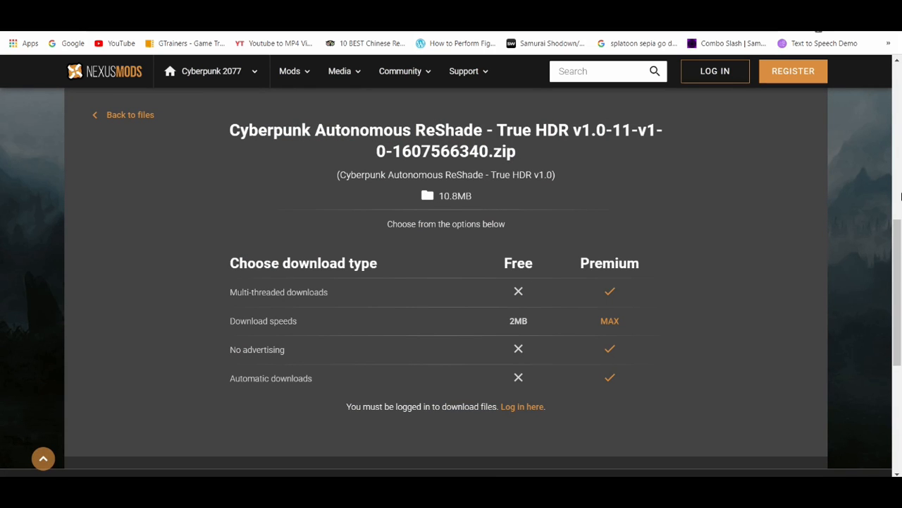
scroll("up", 3)
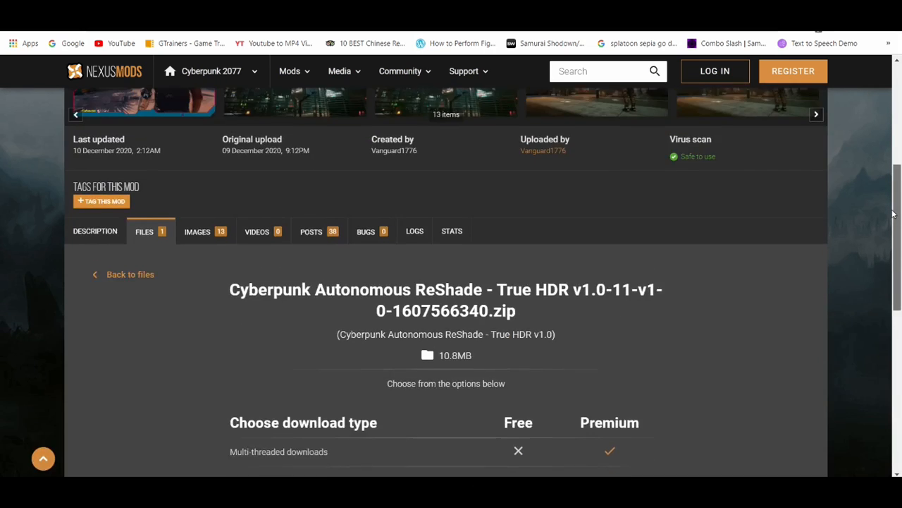
scroll("down", 3)
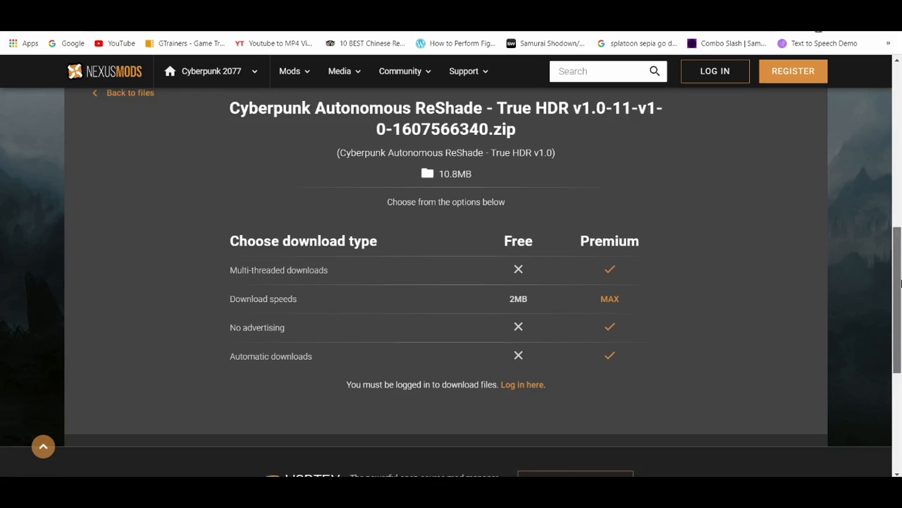
scroll("down", 3)
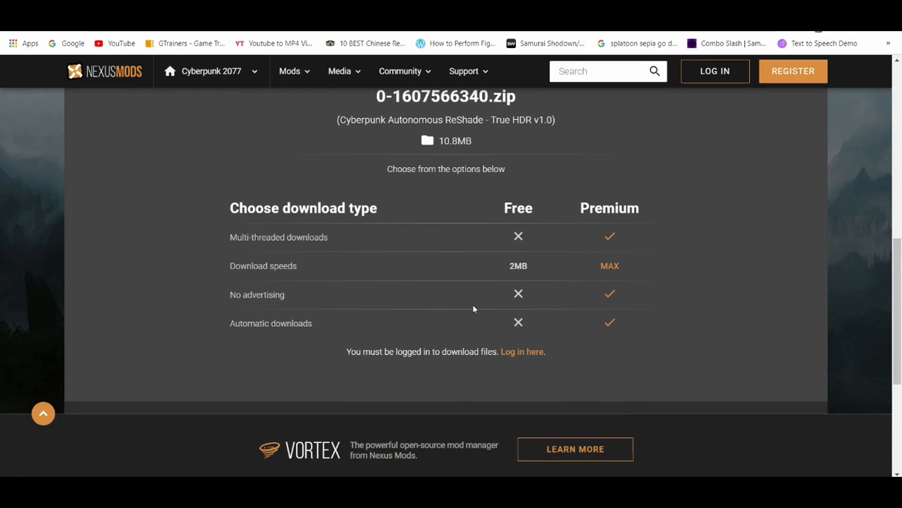
mouse_move(765, 309)
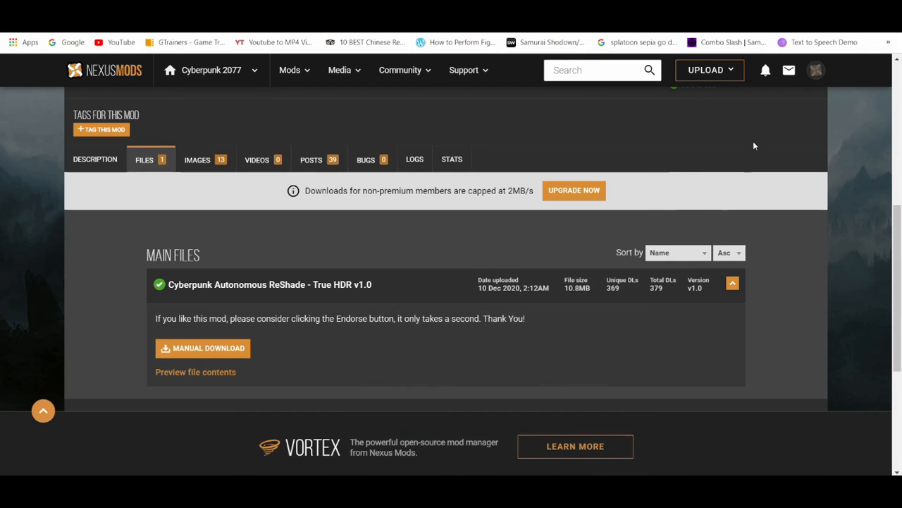
mouse_move(571, 140)
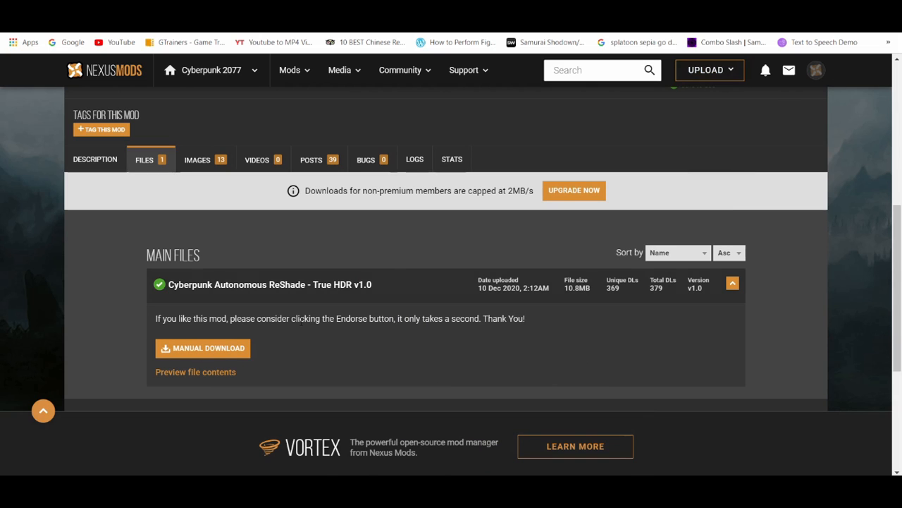
Request a manual, free Slow Download of the True HDR v1.0 main file
left_click(203, 347)
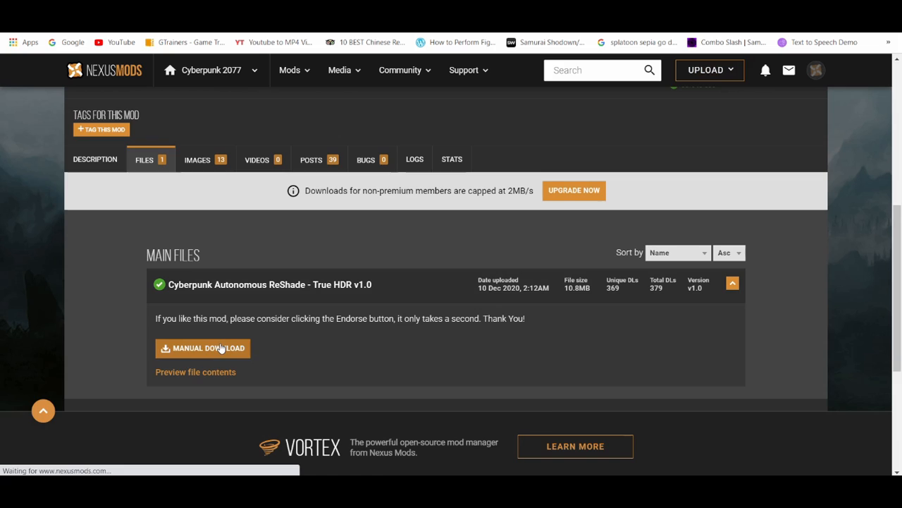
left_click(202, 347)
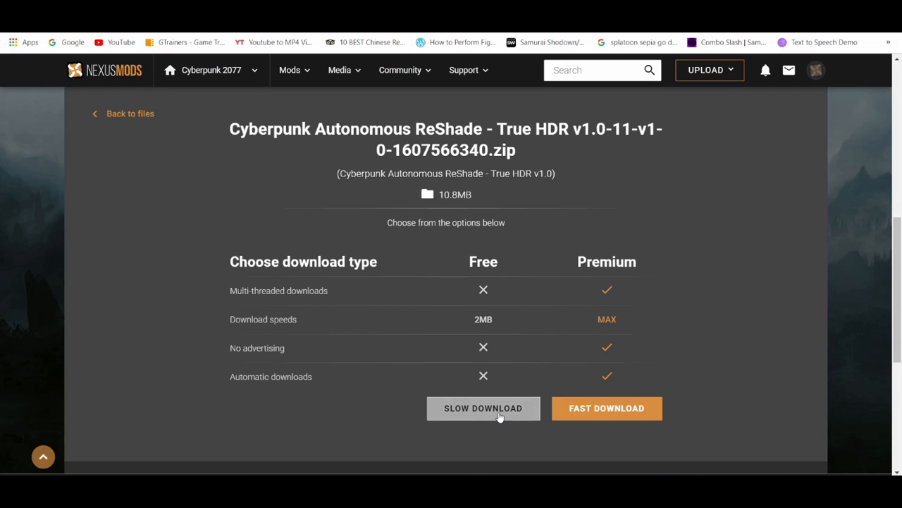
left_click(483, 408)
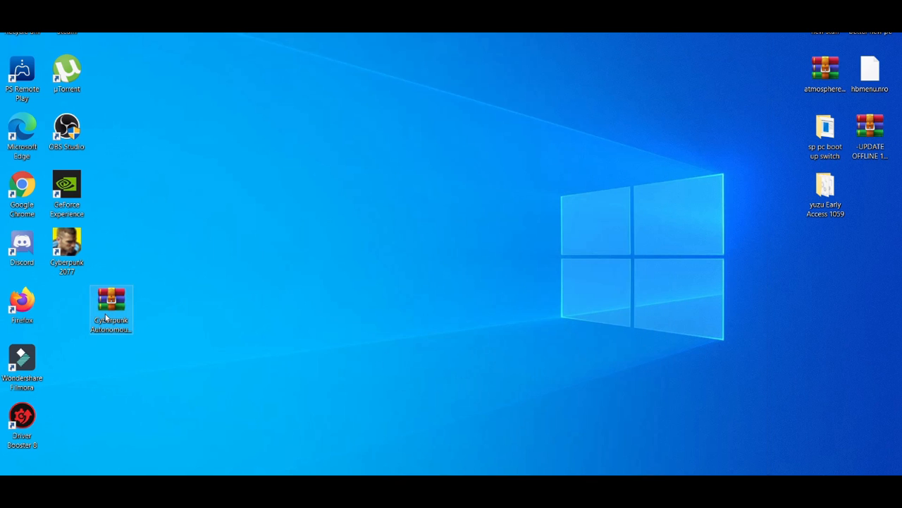
Open the ReShade zip in WinRAR, enter Main files, and open Readme.txt
double_click(111, 303)
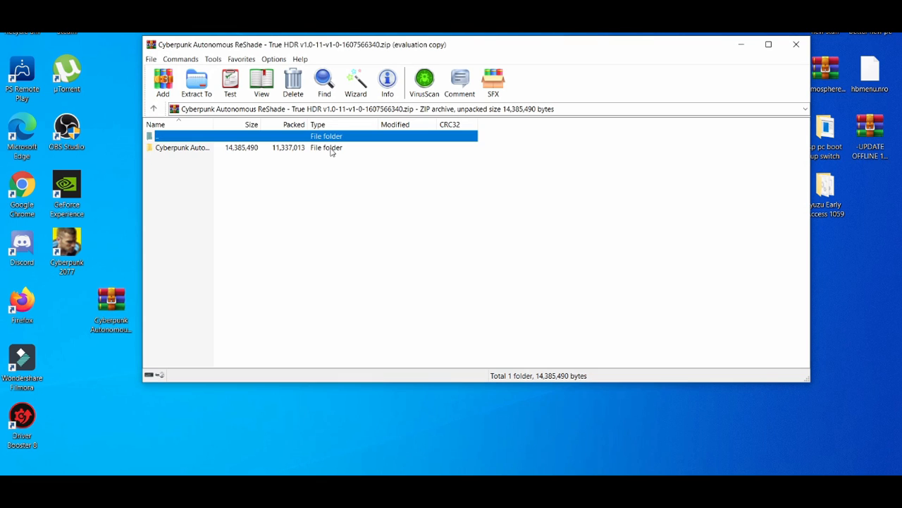
double_click(182, 148)
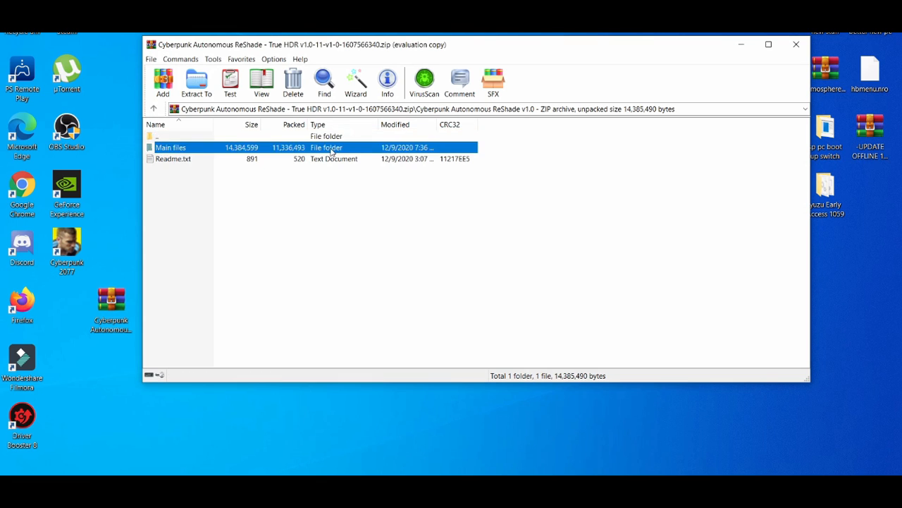
double_click(170, 147)
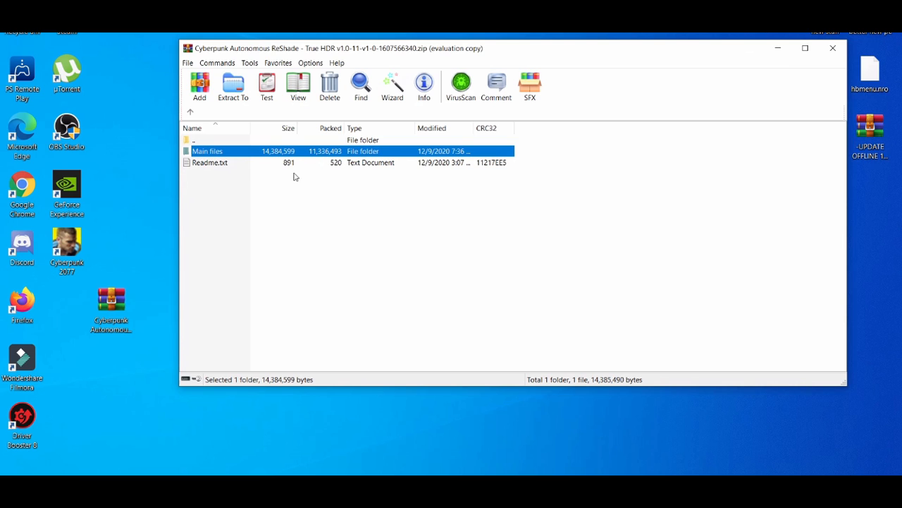
double_click(210, 162)
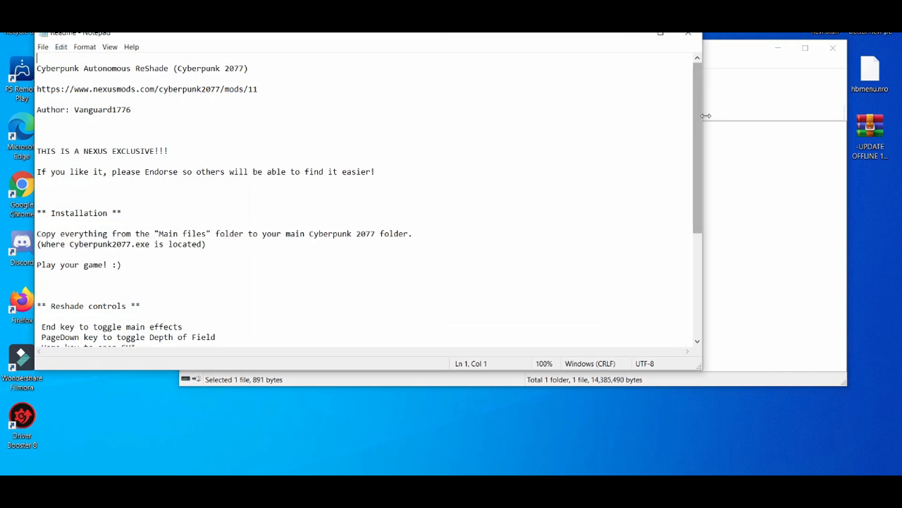
Read the Readme notes in Notepad, then select the Main files folder in WinRAR
scroll("down", 3)
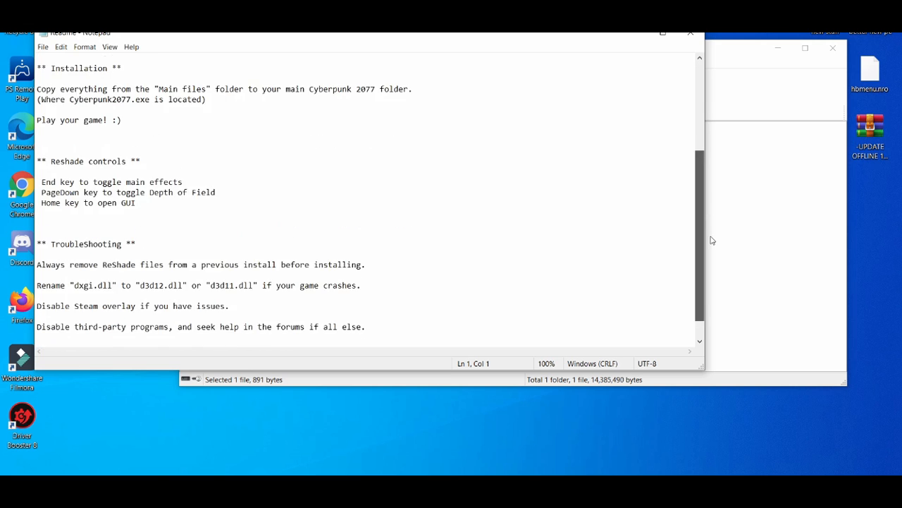
scroll("up", 3)
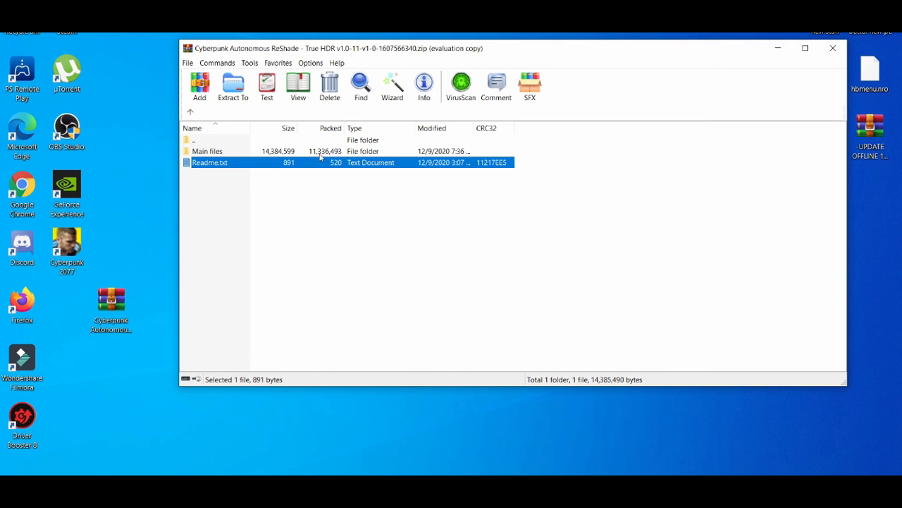
left_click(207, 150)
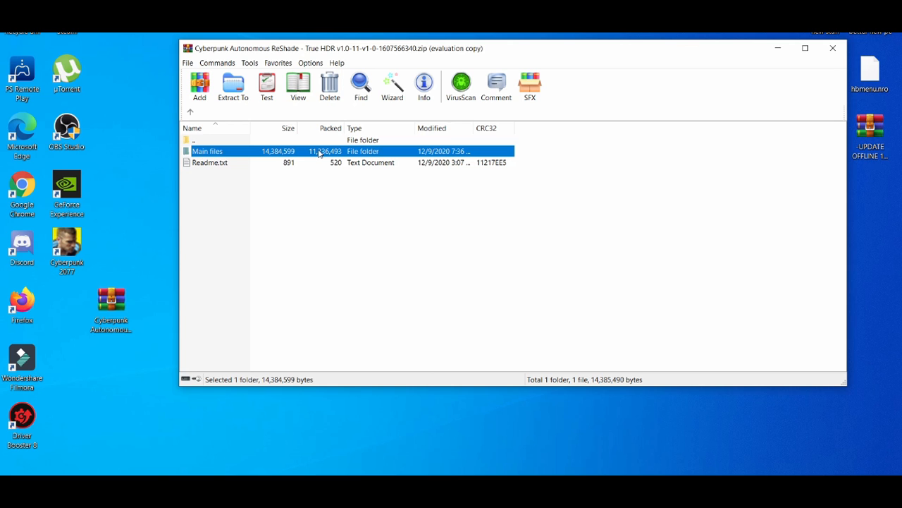
mouse_move(498, 416)
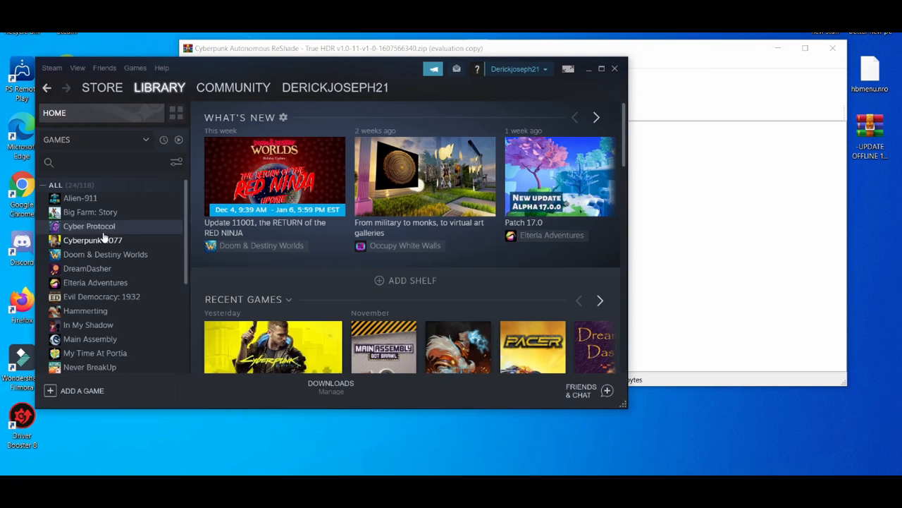
Bring up Cyberpunk 2077's options in the Steam library to browse its local files
right_click(92, 240)
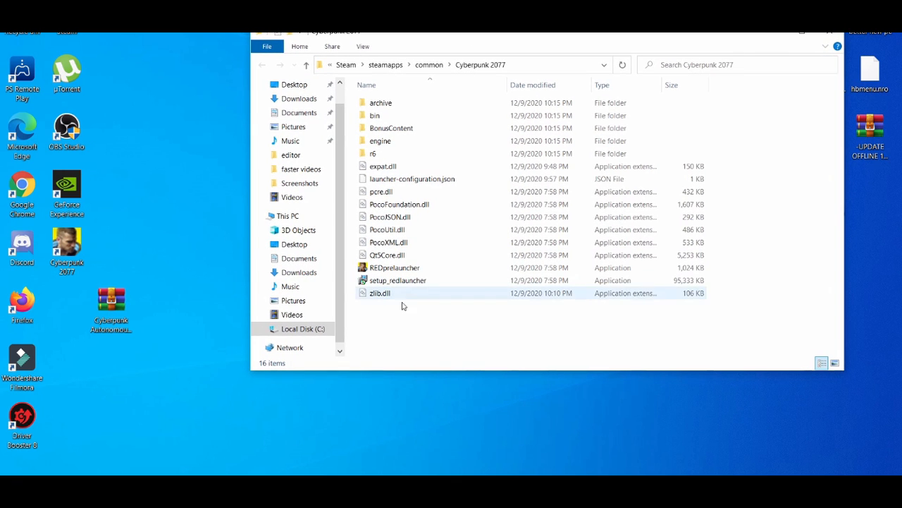
View the Cyberpunk 2077 install folder, then reopen the archive's Main files in WinRAR
left_click(404, 306)
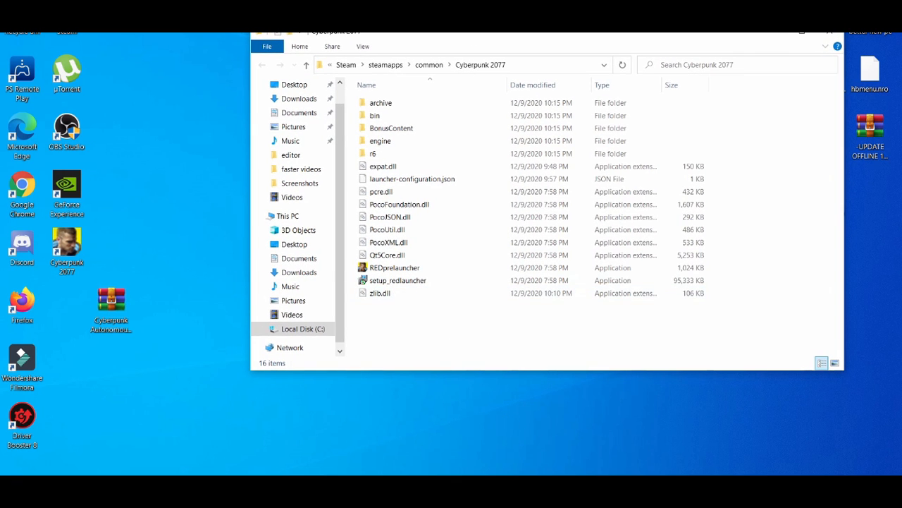
double_click(111, 300)
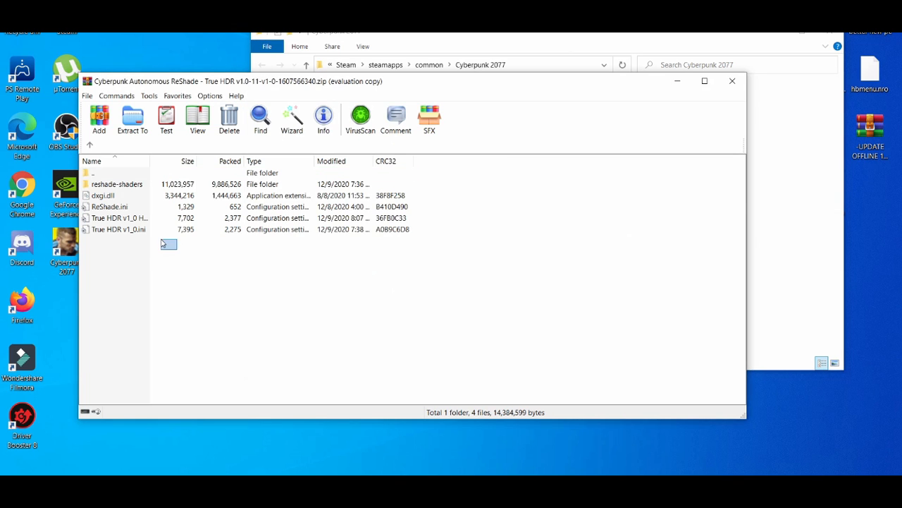
Copy reshade-shaders, dxgi.dll, ReShade.ini and True HDR presets into Cyberpunk 2077, then close windows
key("ctrl+a")
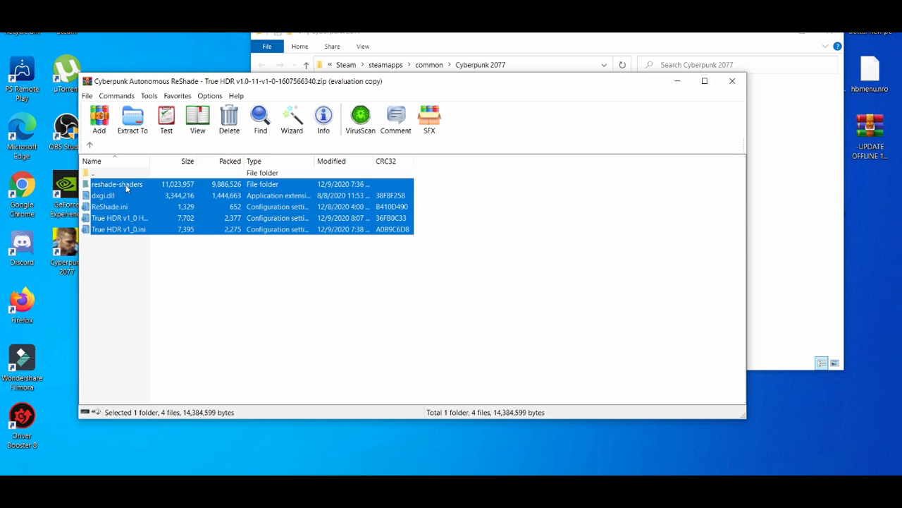
mouse_move(767, 331)
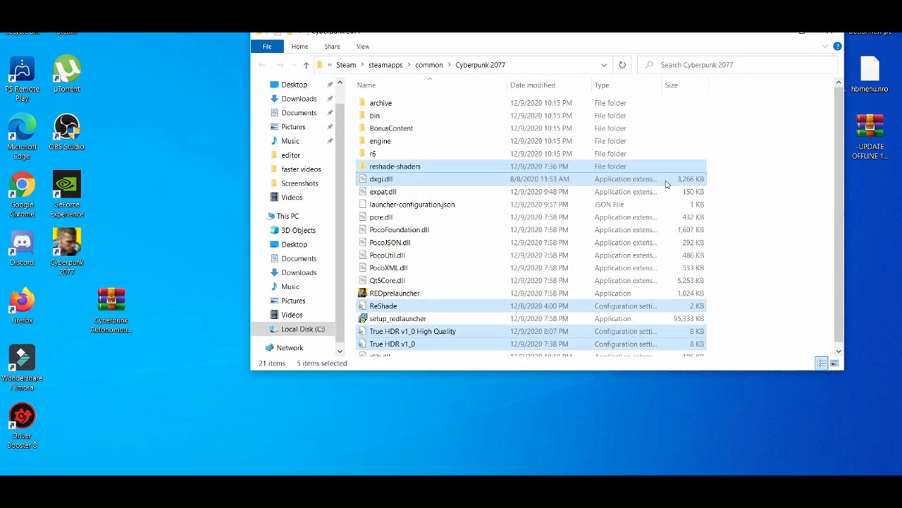
scroll("down", 3)
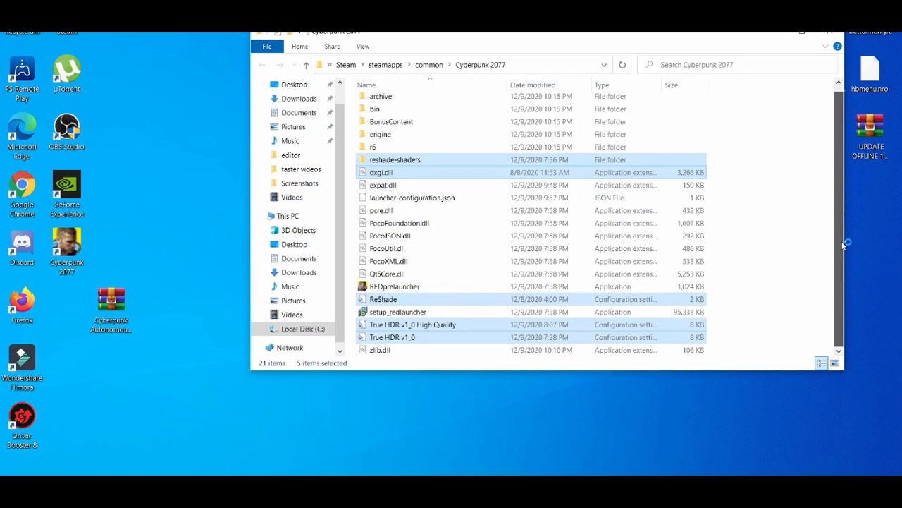
scroll("up", 3)
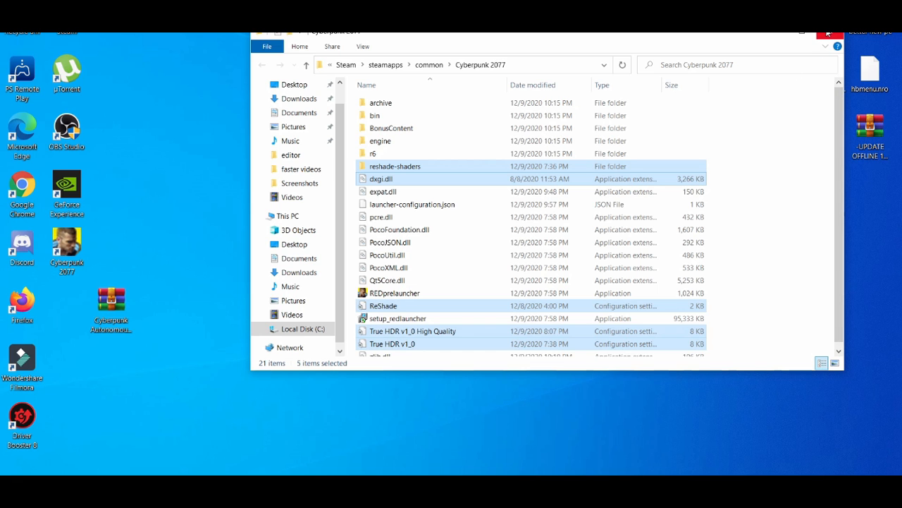
left_click(826, 31)
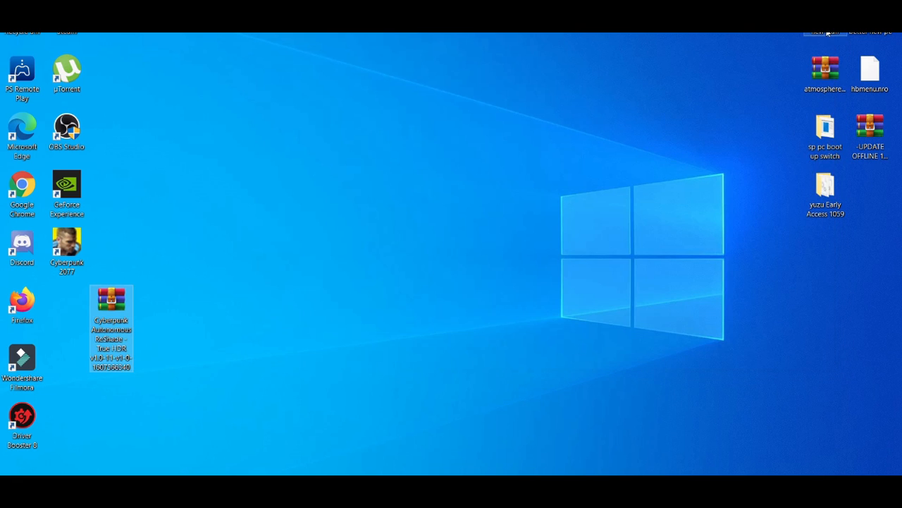
mouse_move(443, 285)
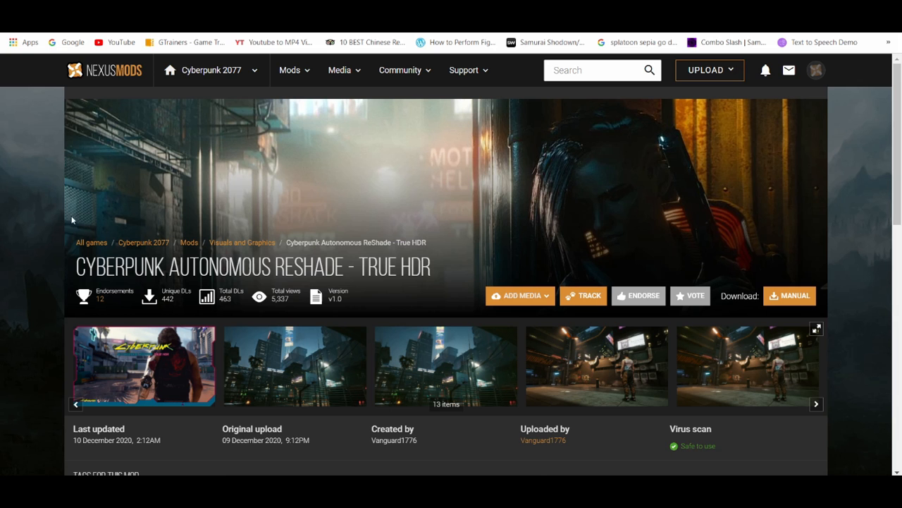
View and close the mod's screenshot gallery, then return to the Cyberpunk 2077 home page
left_click(144, 366)
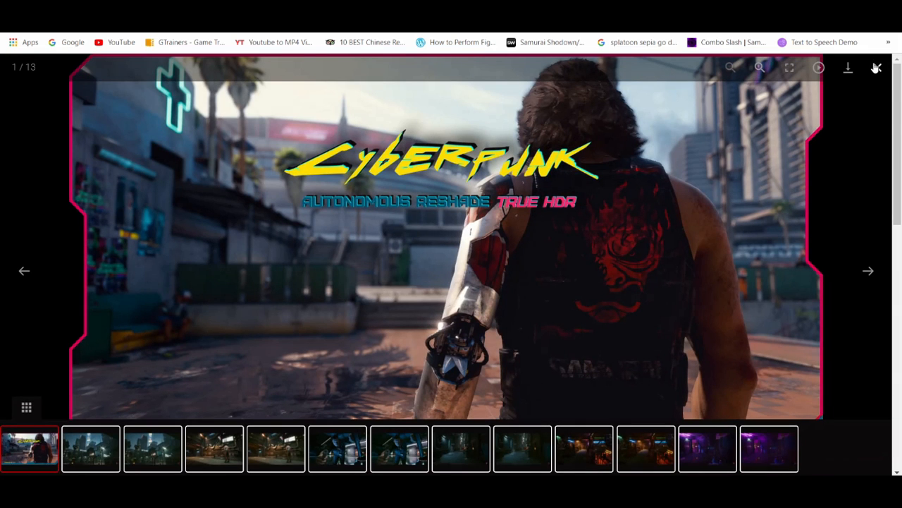
left_click(876, 67)
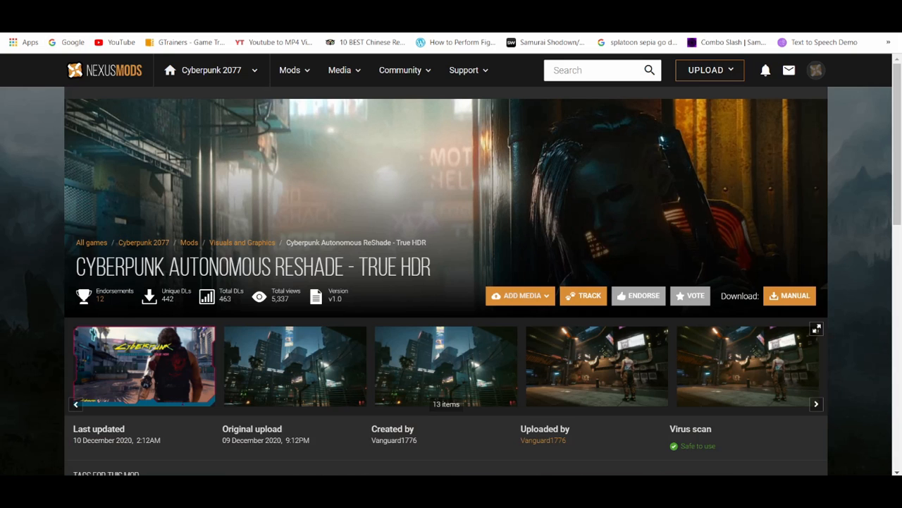
scroll("down", 3)
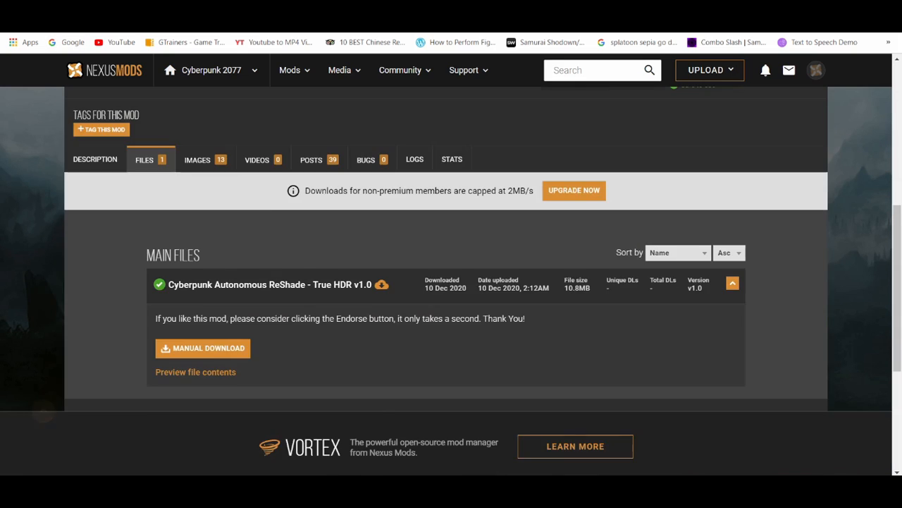
scroll("up", 3)
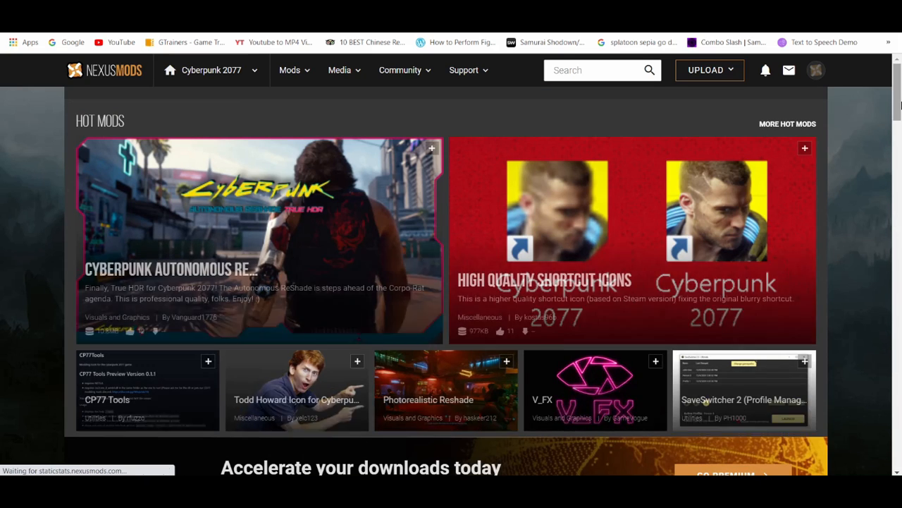
Scroll to New Today mods and open OREZXX's Character icon mod page
scroll("down", 3)
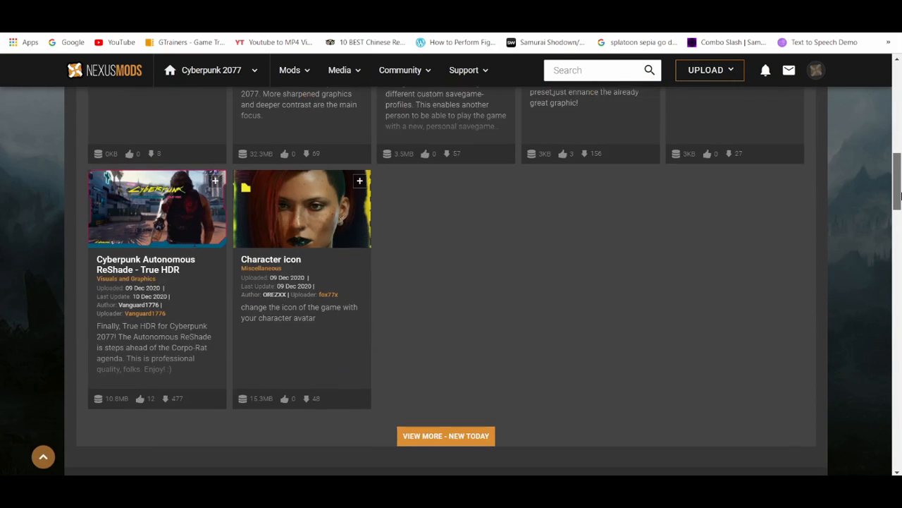
scroll("down", 3)
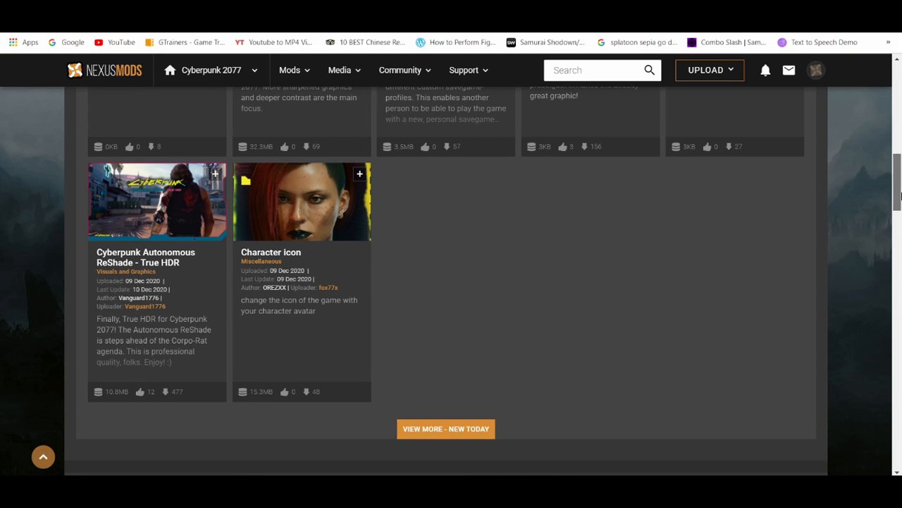
scroll("up", 3)
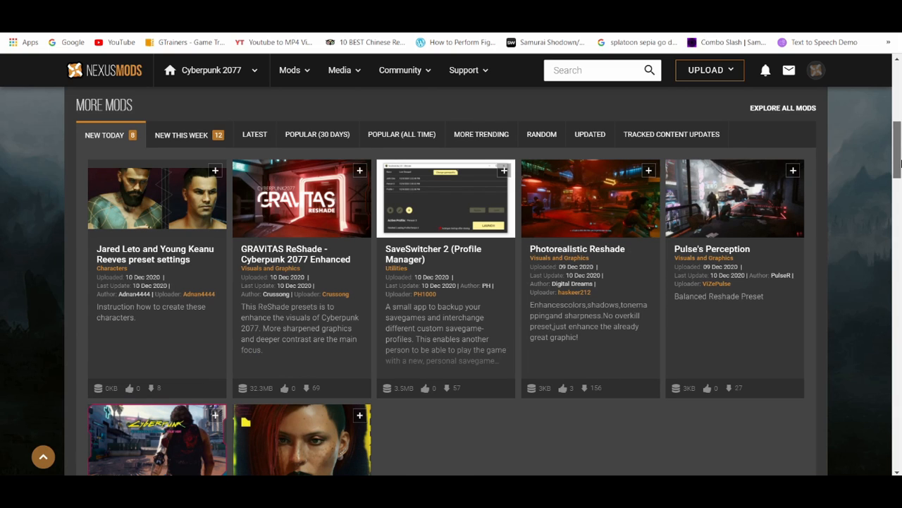
scroll("down", 3)
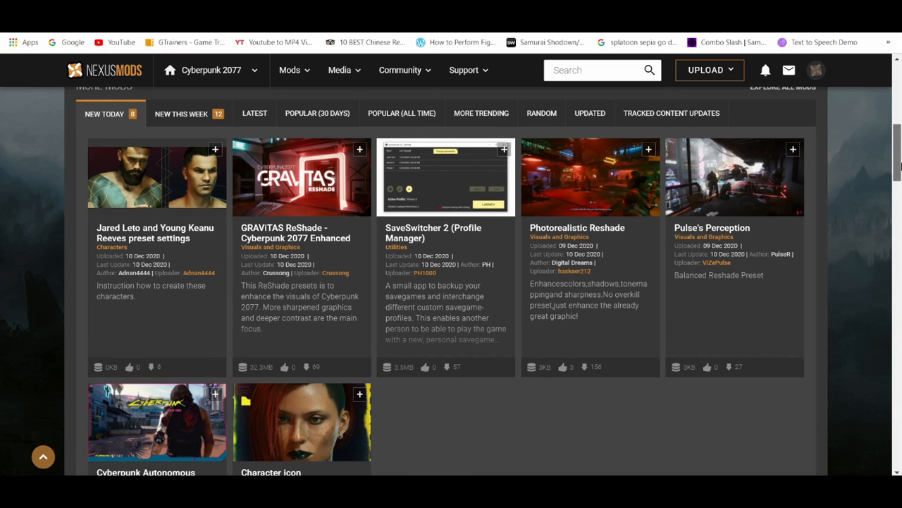
scroll("down", 3)
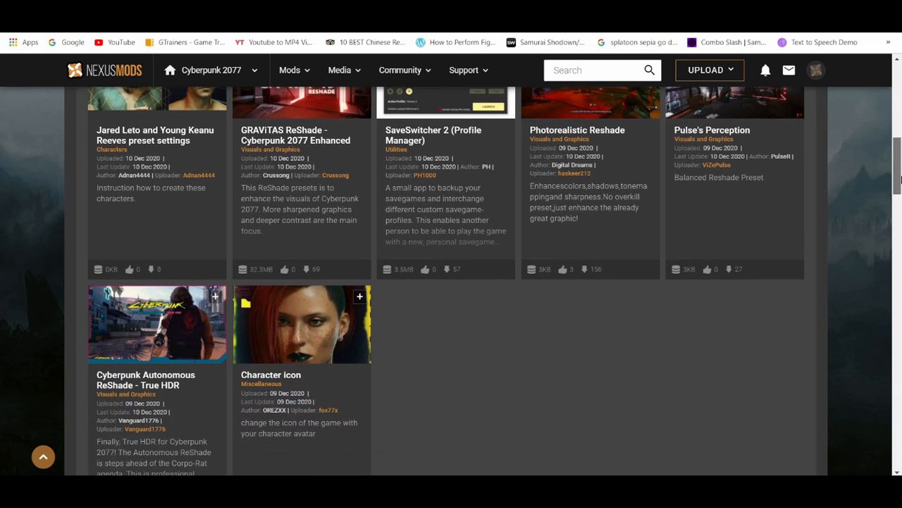
mouse_move(345, 318)
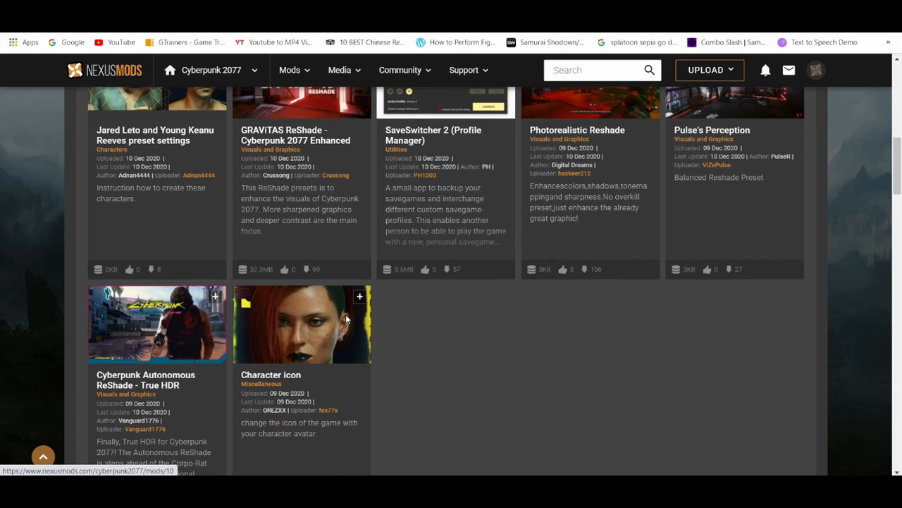
left_click(301, 323)
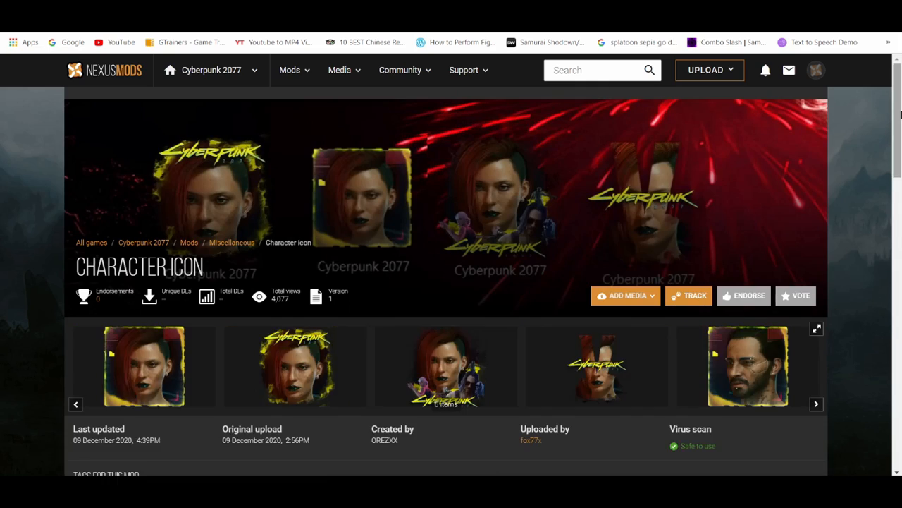
List the Character Icon mod's files and browse optional filter 1, filter 2 and filter 3
scroll("down", 3)
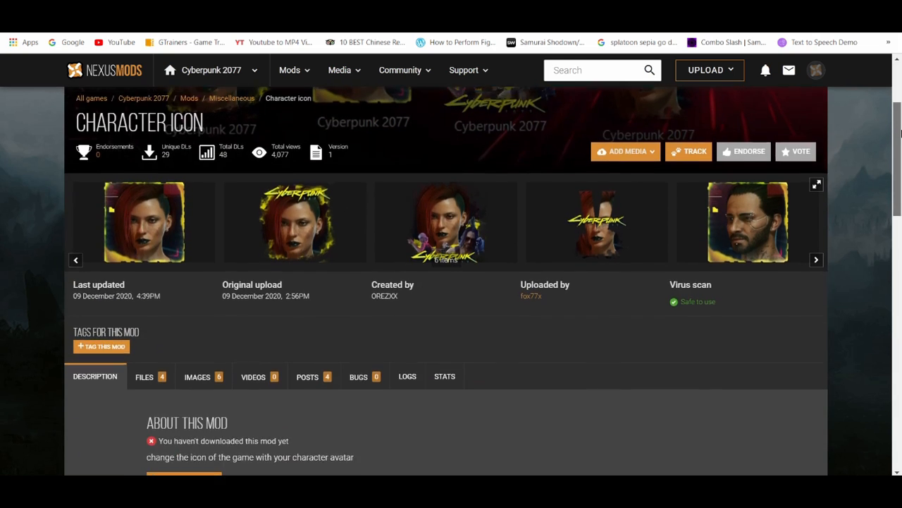
scroll("down", 3)
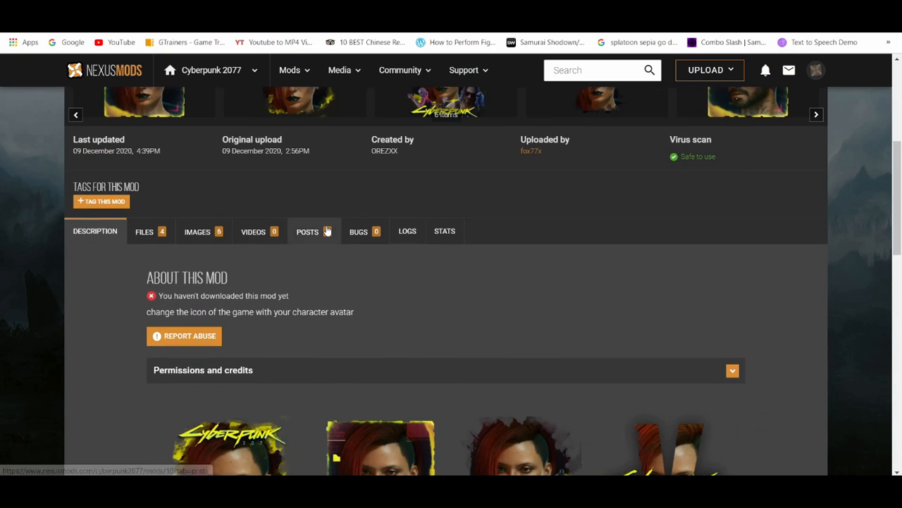
left_click(144, 231)
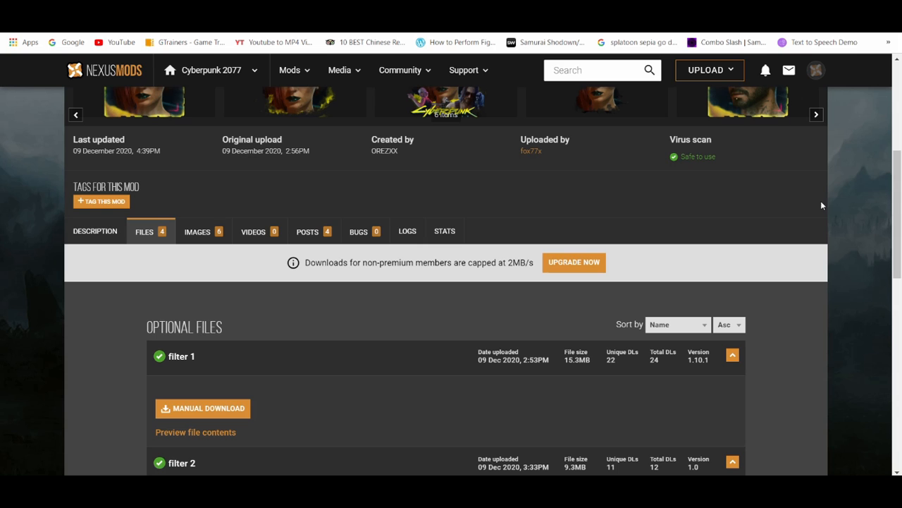
scroll("down", 3)
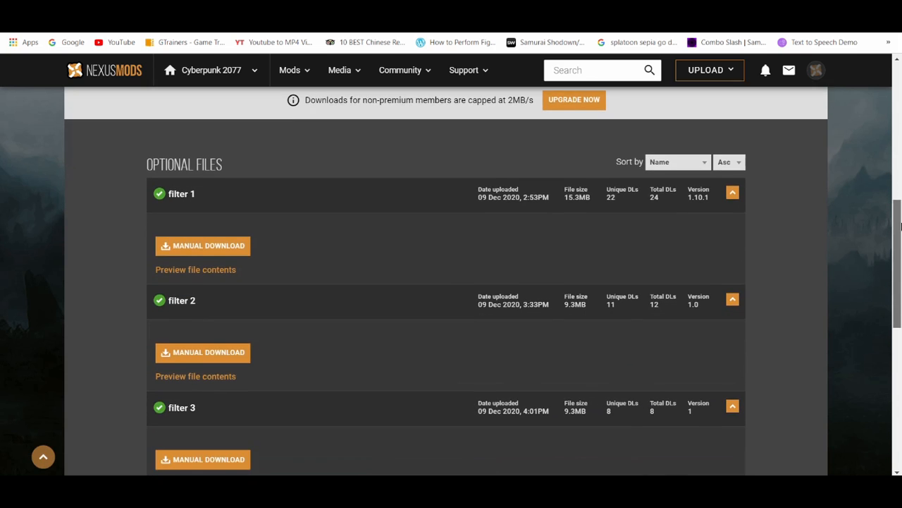
scroll("up", 3)
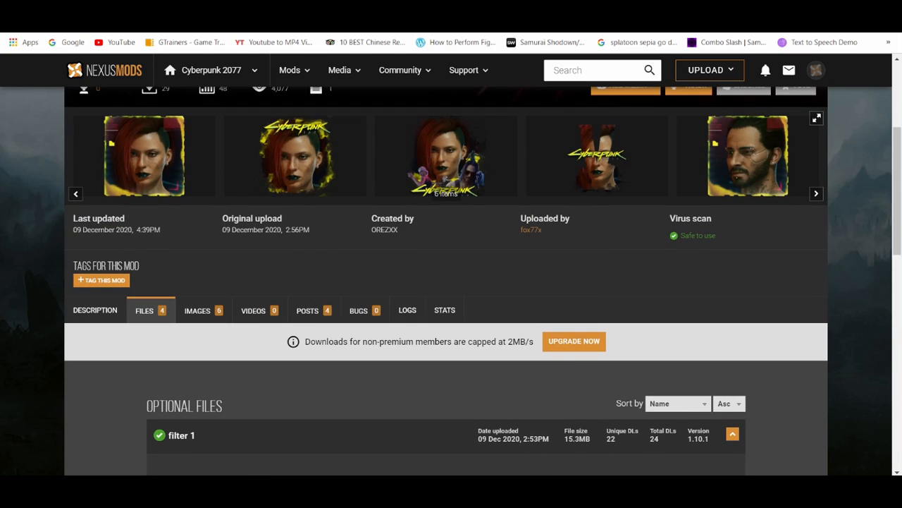